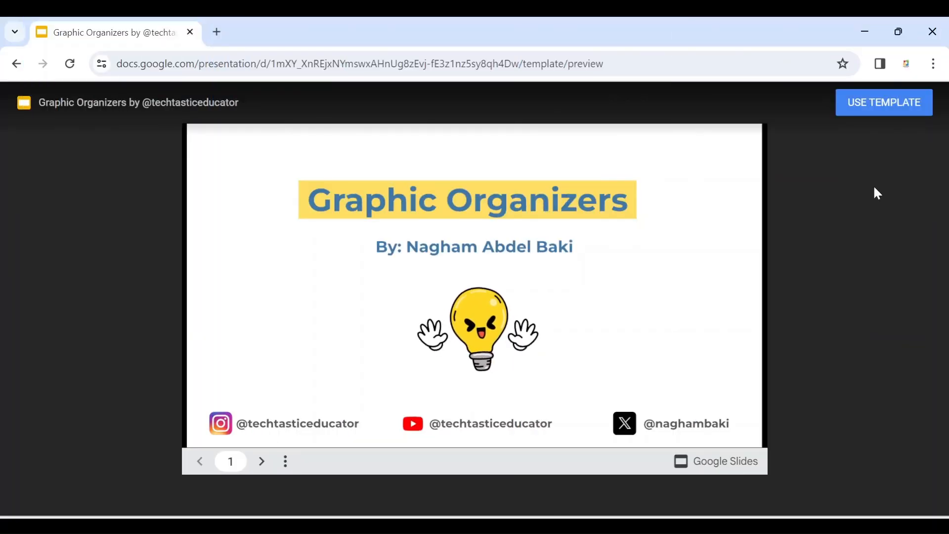
Start a copy of the Graphic Organizers template via Use Template, reaching the Copy document page
{"action": "left_click", "coordinate": [883, 102]}
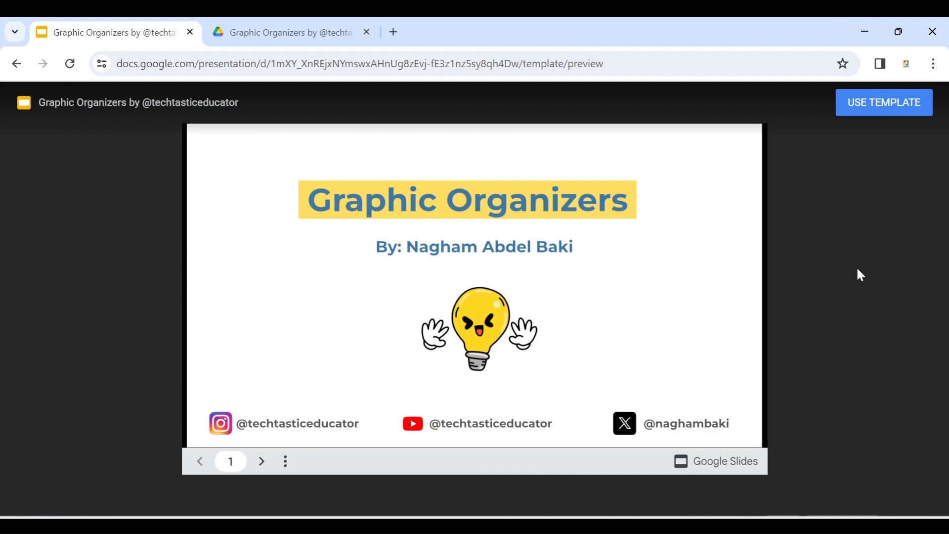
{"action": "mouse_move", "coordinate": [892, 164]}
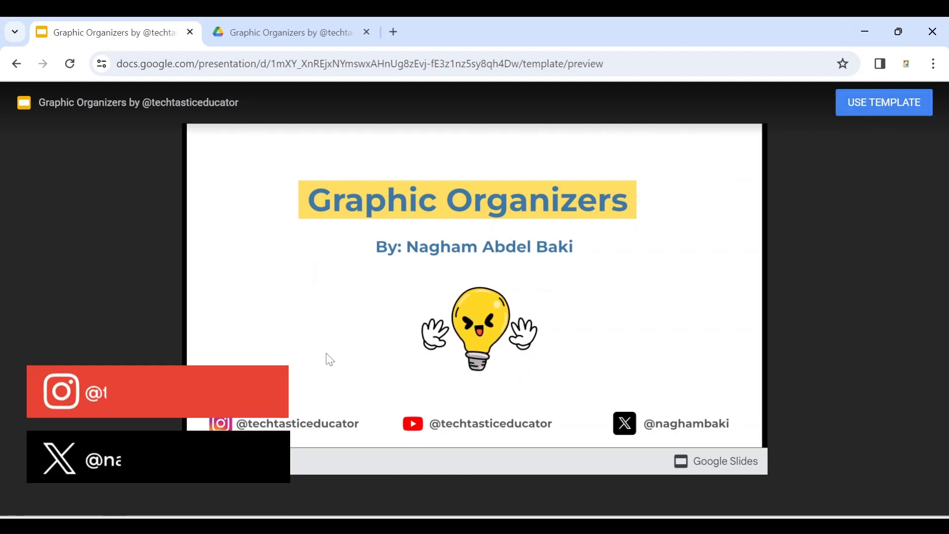
{"action": "left_click", "coordinate": [883, 102]}
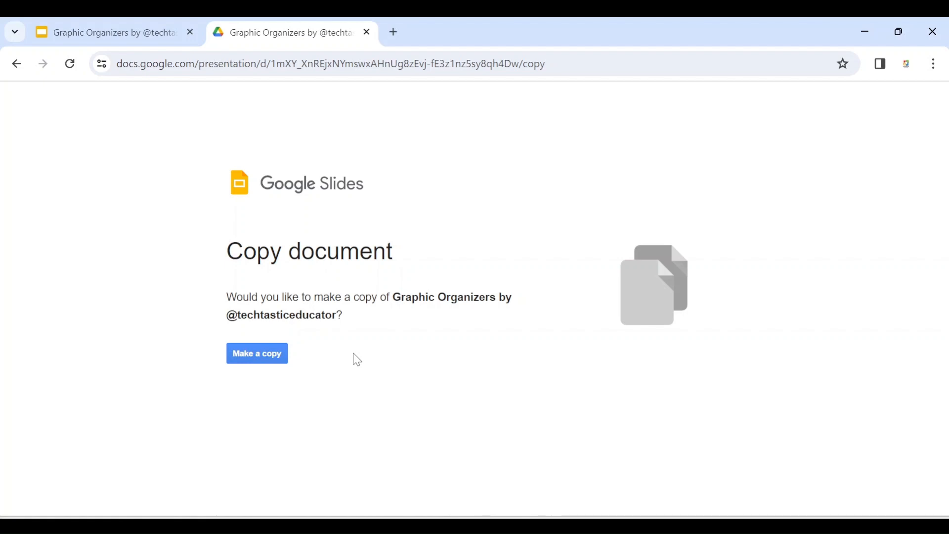
{"action": "mouse_move", "coordinate": [419, 440]}
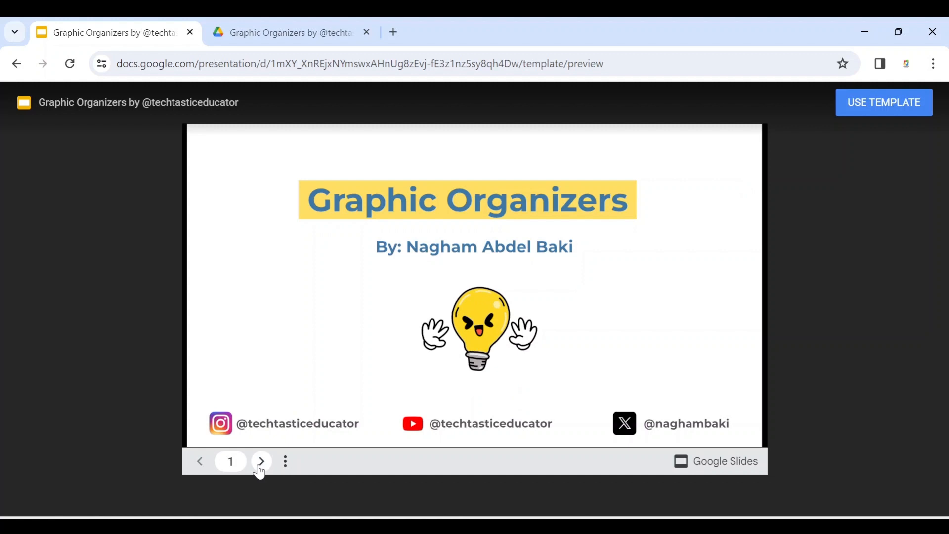
{"action": "mouse_move", "coordinate": [200, 462]}
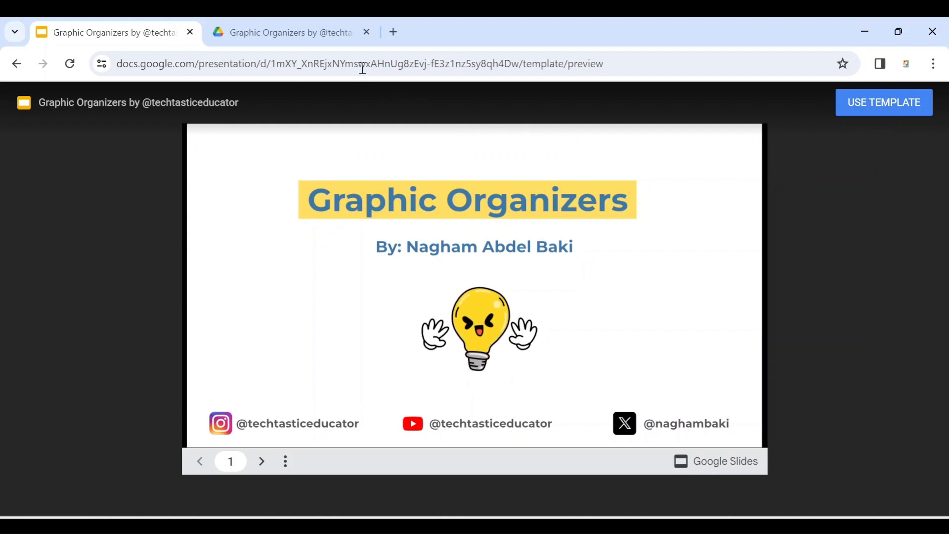
Return from the Copy document page to the original Graphic Organizers presentation in edit mode
{"action": "left_click", "coordinate": [883, 102]}
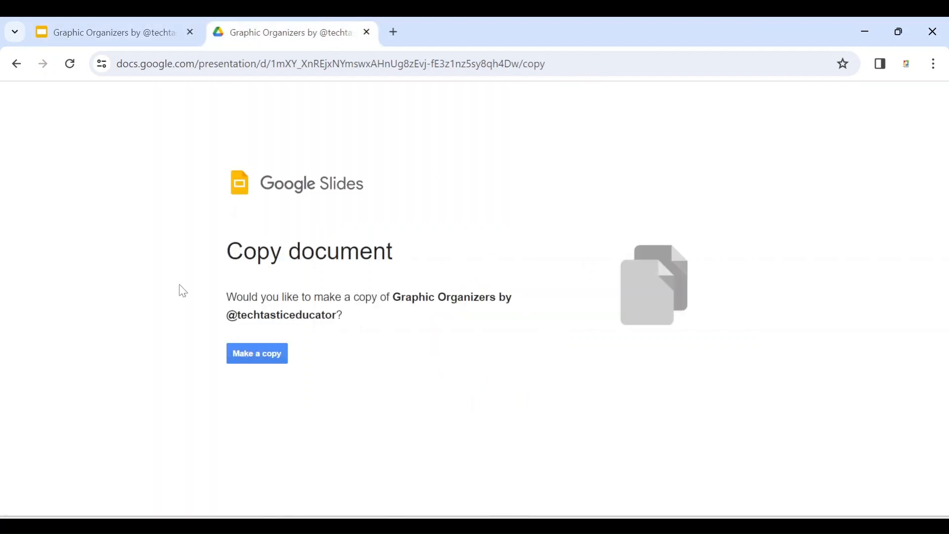
{"action": "mouse_move", "coordinate": [505, 412]}
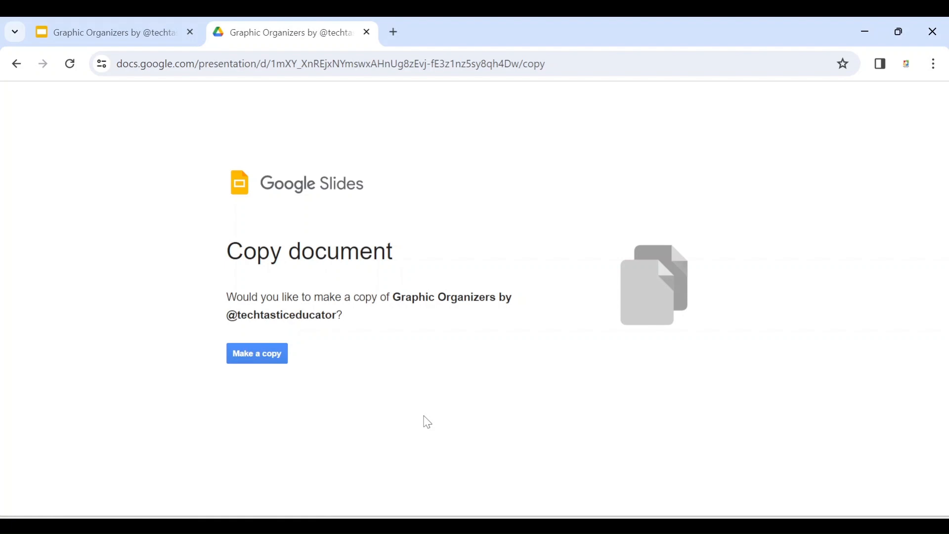
{"action": "left_click", "coordinate": [257, 353]}
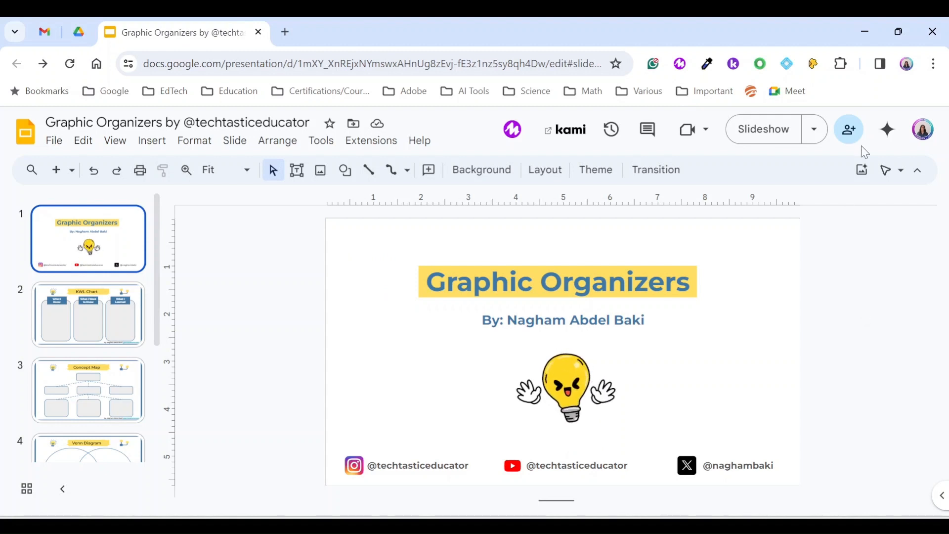
Set General access to Anyone with the link in Share and copy the presentation link
{"action": "left_click", "coordinate": [849, 129]}
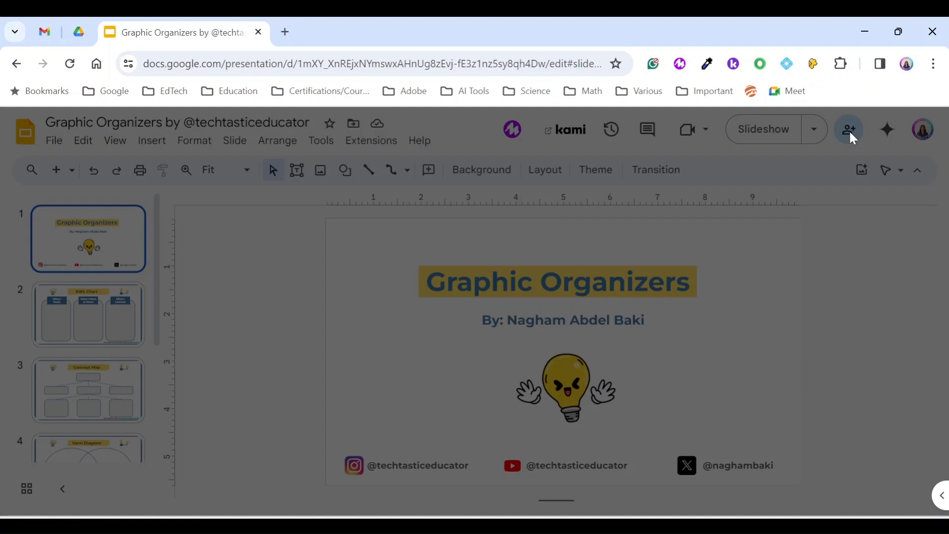
{"action": "left_click", "coordinate": [848, 129]}
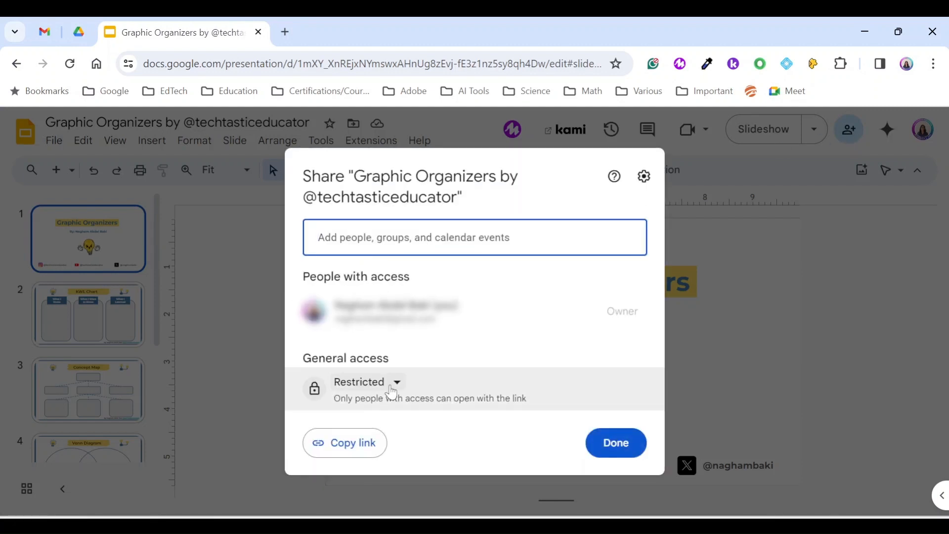
{"action": "left_click", "coordinate": [366, 382]}
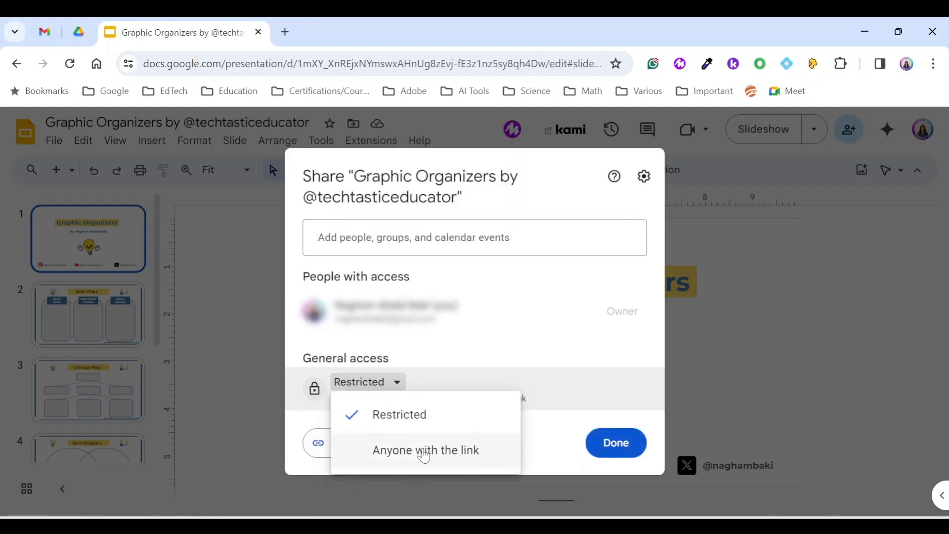
{"action": "left_click", "coordinate": [425, 450]}
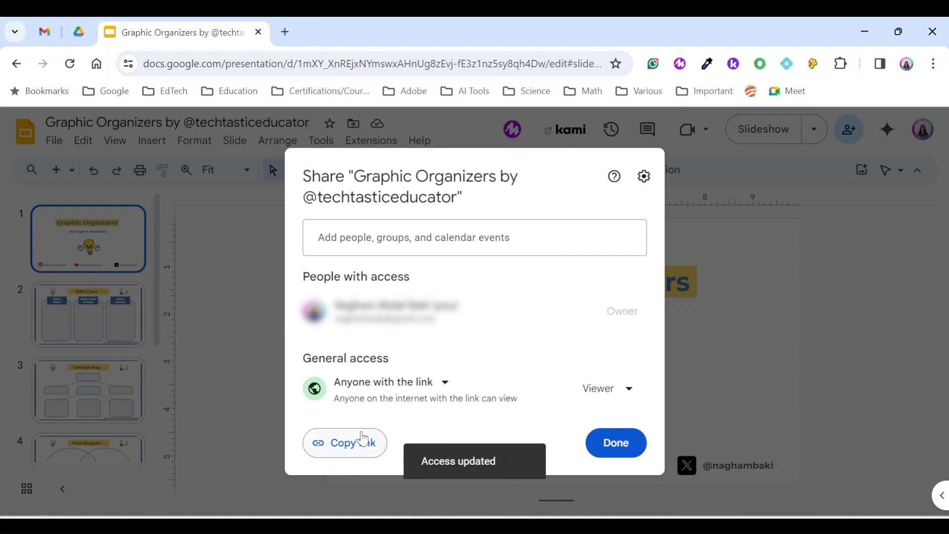
{"action": "left_click", "coordinate": [344, 443]}
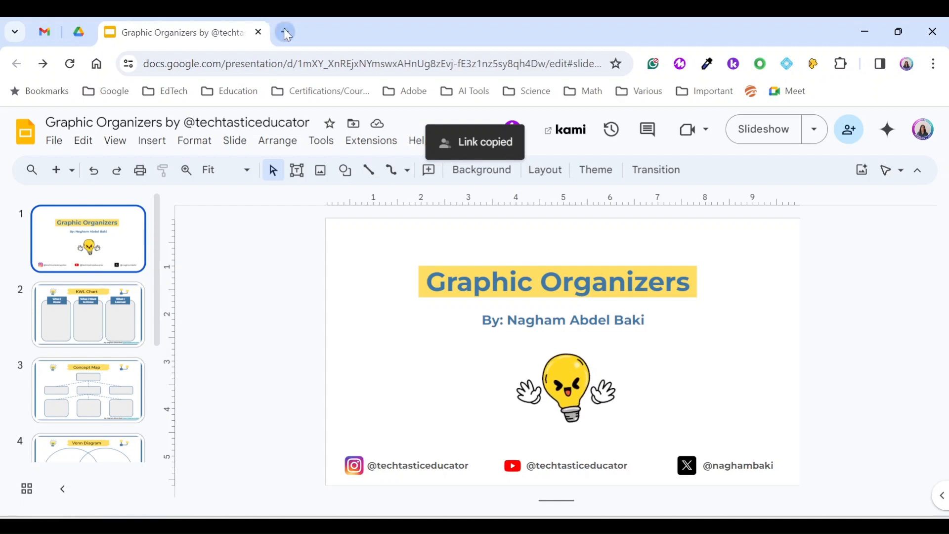
{"action": "mouse_move", "coordinate": [285, 32]}
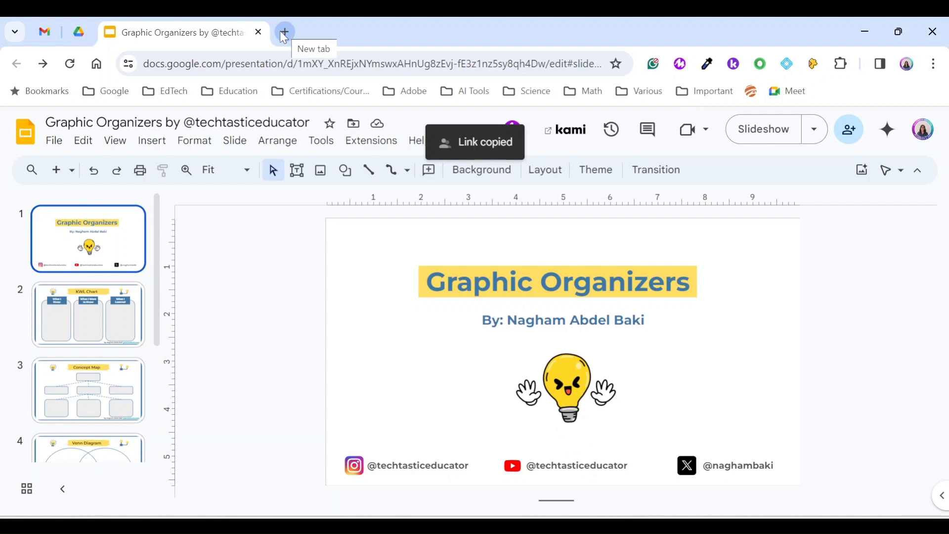
Paste the presentation link in a new tab and change its ending after the ID to template/preview
{"action": "left_click", "coordinate": [283, 32]}
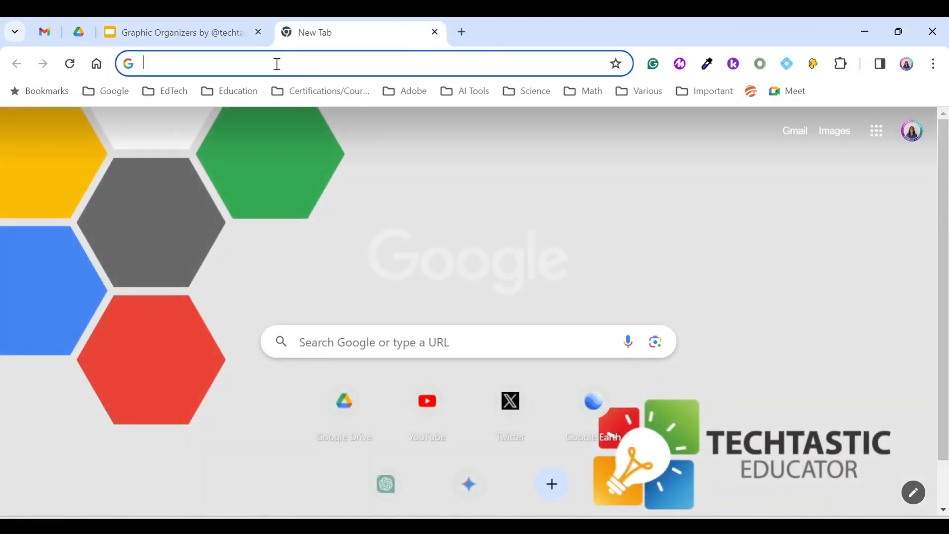
{"action": "type", "text": "https://docs.google.com/presentation/d/1mXY_XnREjxNYmswxAHnUg8zEvj-fE3z1nz5sy8qh4Dw/edit?usp=sharing"}
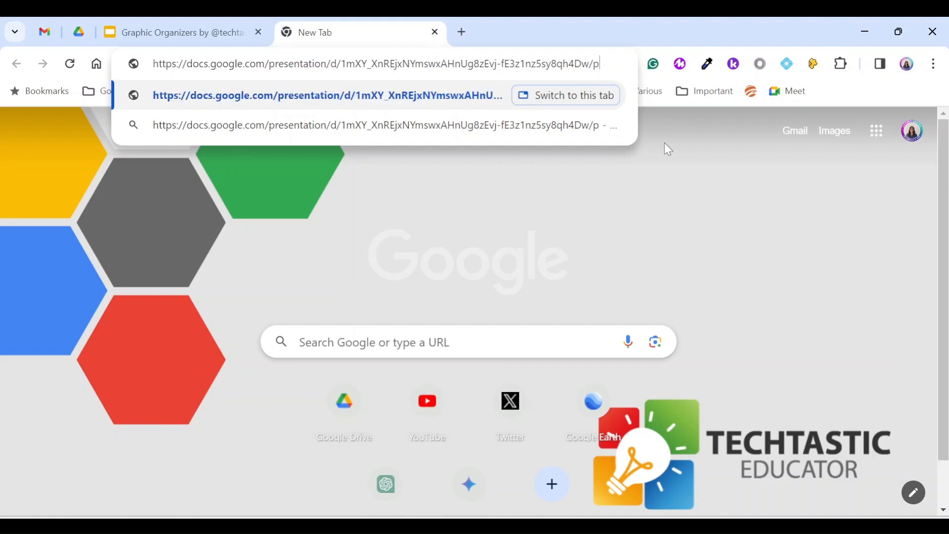
{"action": "key", "text": "Backspace"}
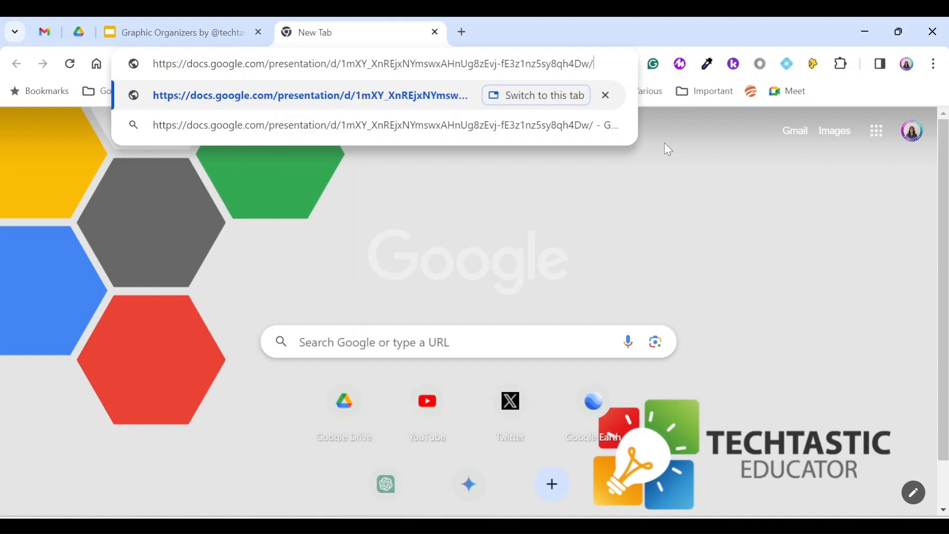
{"action": "type", "text": "template/preview"}
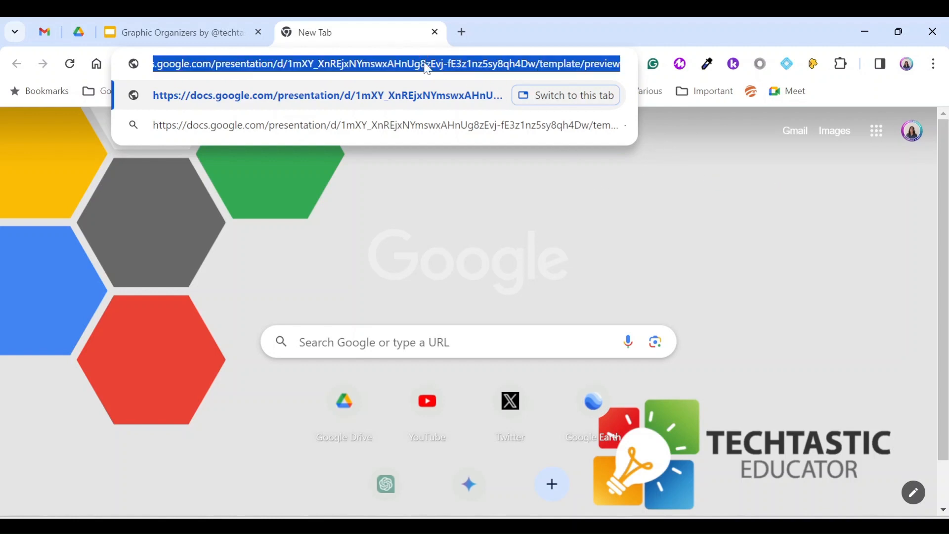
{"action": "mouse_move", "coordinate": [430, 63]}
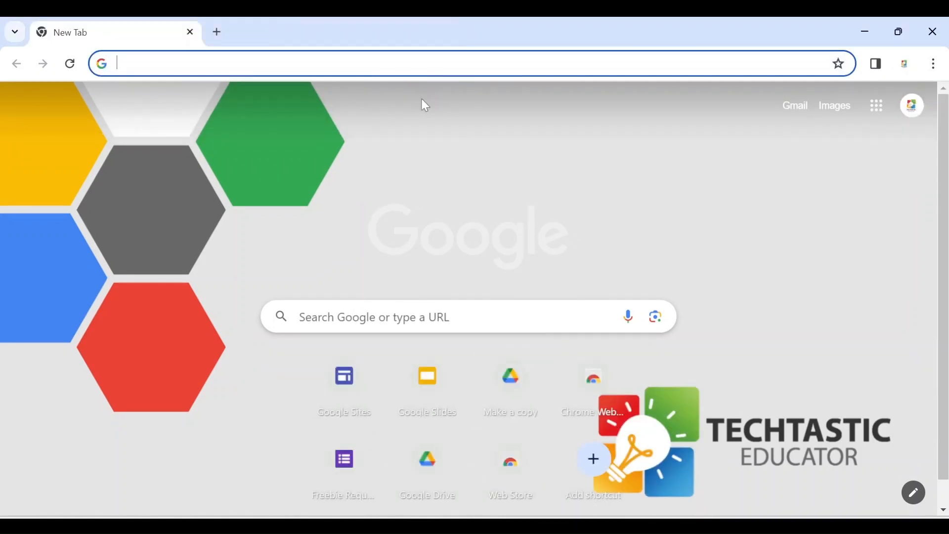
Load the template/preview URL in the new window and make an editable copy with Use Template
{"action": "type", "text": "https://docs.google.com/presentation/d/1mXY_XnREjxNYmswxAHnUg8zEvj-fE3z1nz5sy8qh4Dw/template/preview"}
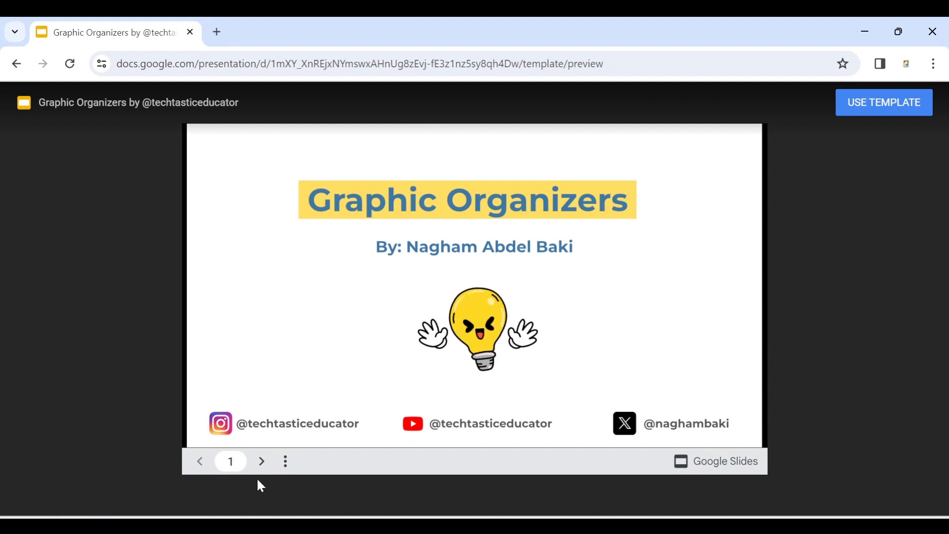
{"action": "mouse_move", "coordinate": [682, 300]}
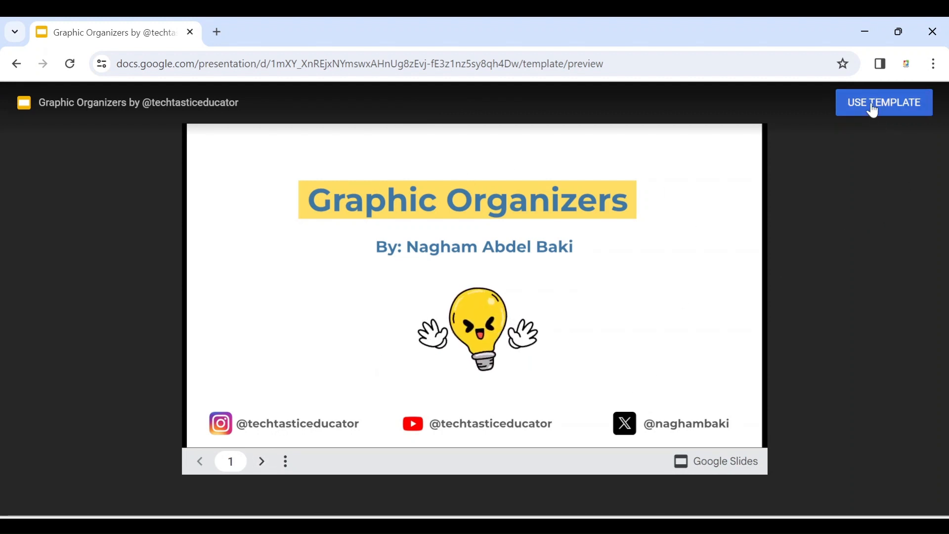
{"action": "left_click", "coordinate": [883, 102]}
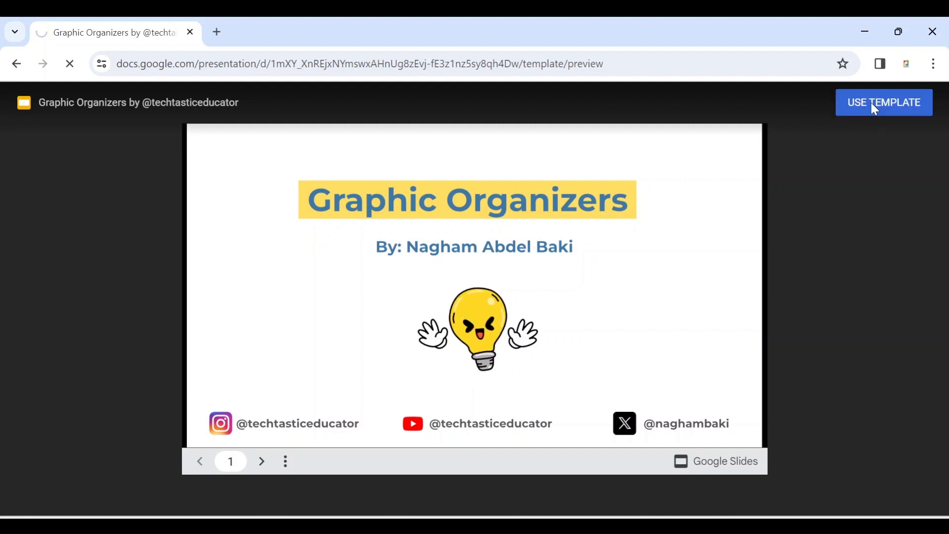
{"action": "left_click", "coordinate": [883, 102]}
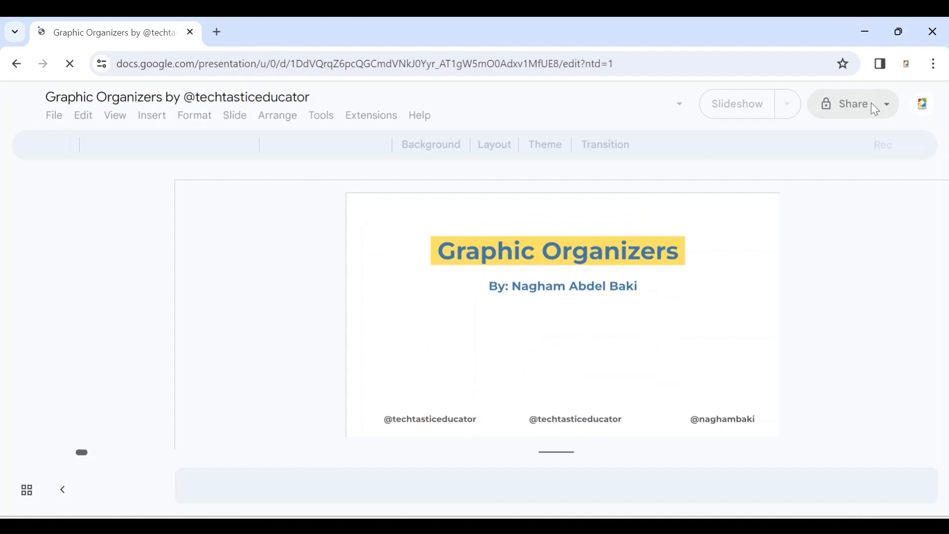